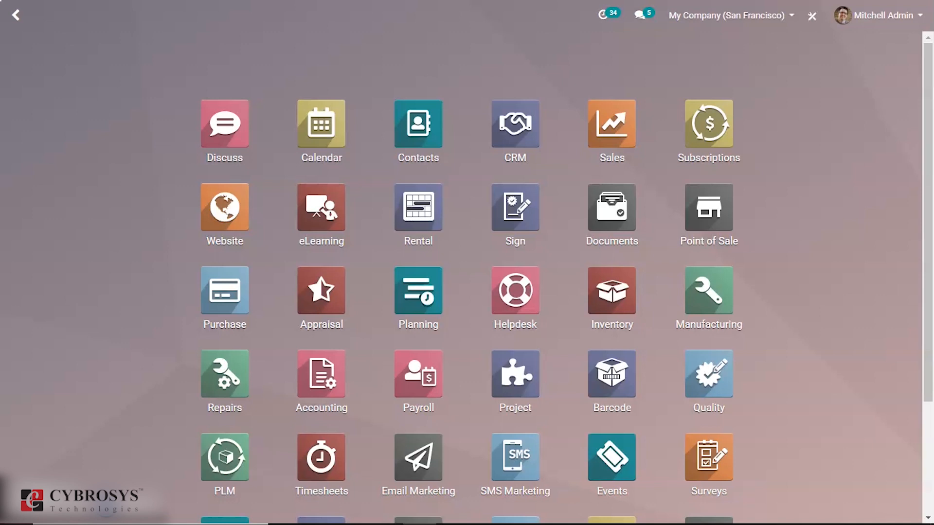
pyautogui.moveTo(143, 291)
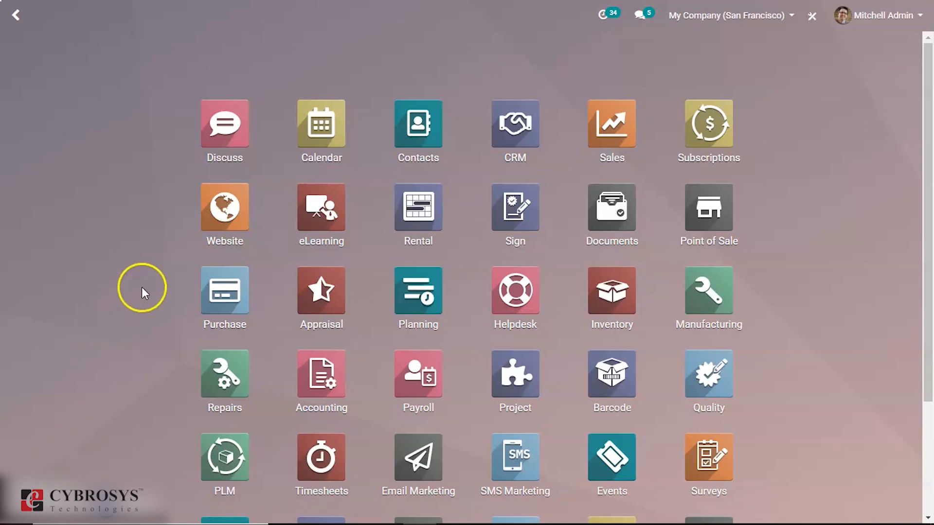
# Launch the Website app from the home menu to reach its eCommerce dashboard
pyautogui.click(225, 207)
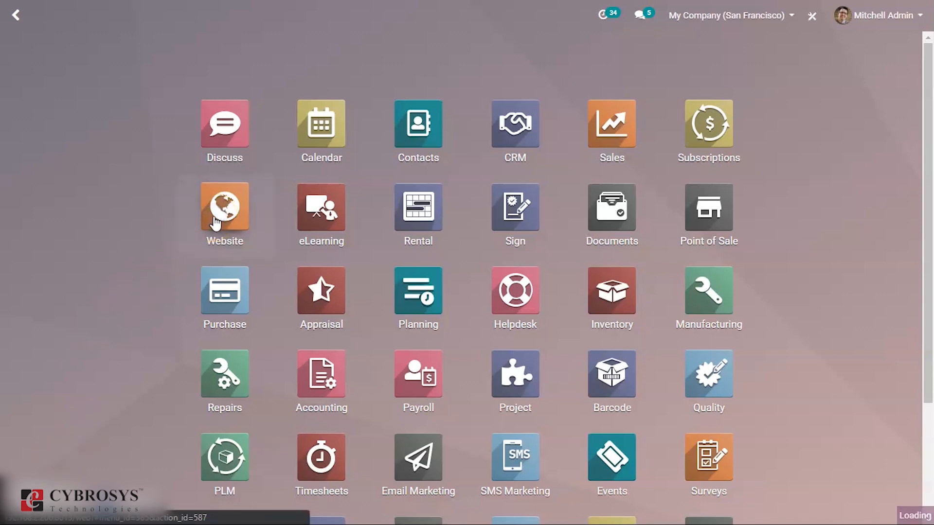
pyautogui.click(224, 214)
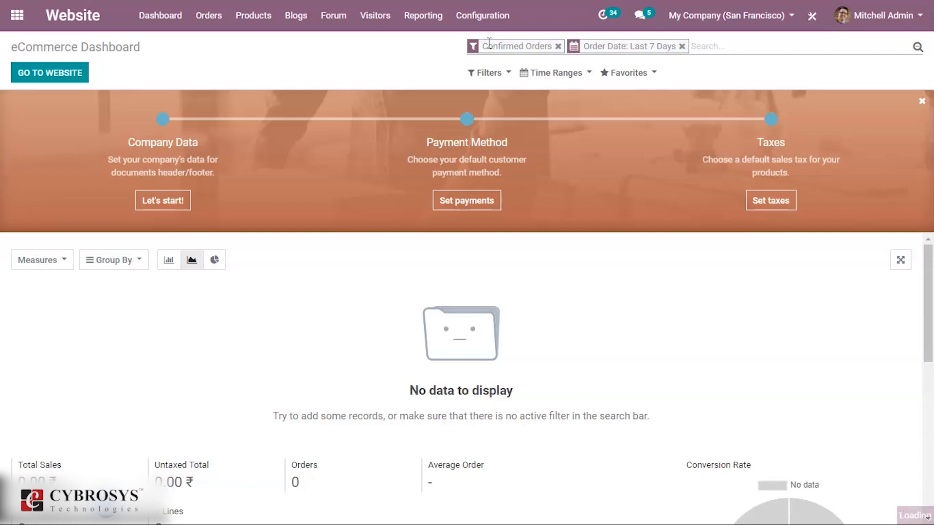
# In Website settings, tick the Shipping Address option under Shipping so customers can enter one
pyautogui.click(482, 15)
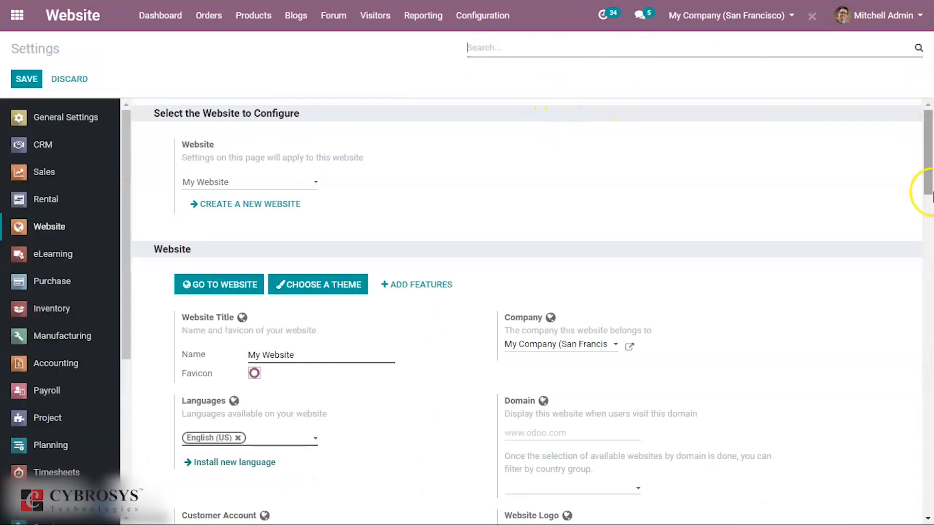
pyautogui.moveTo(920, 176)
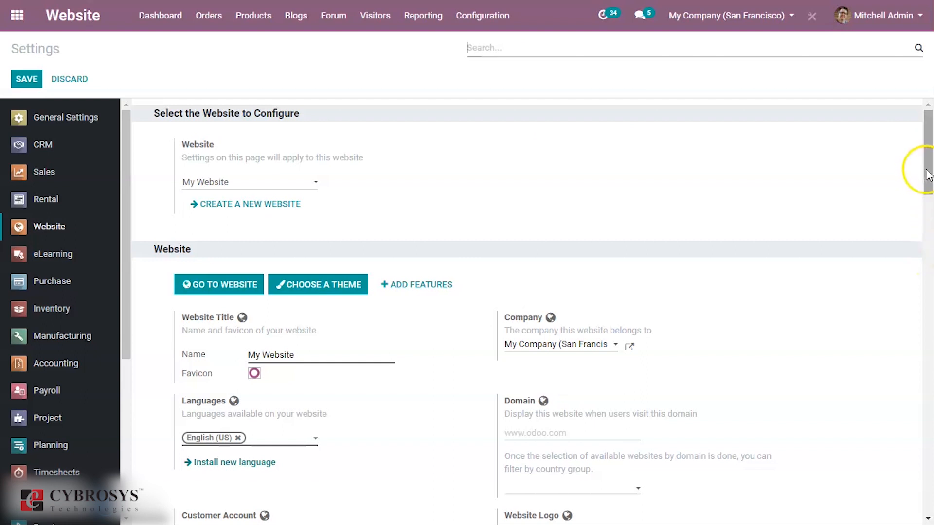
pyautogui.scroll(-3)
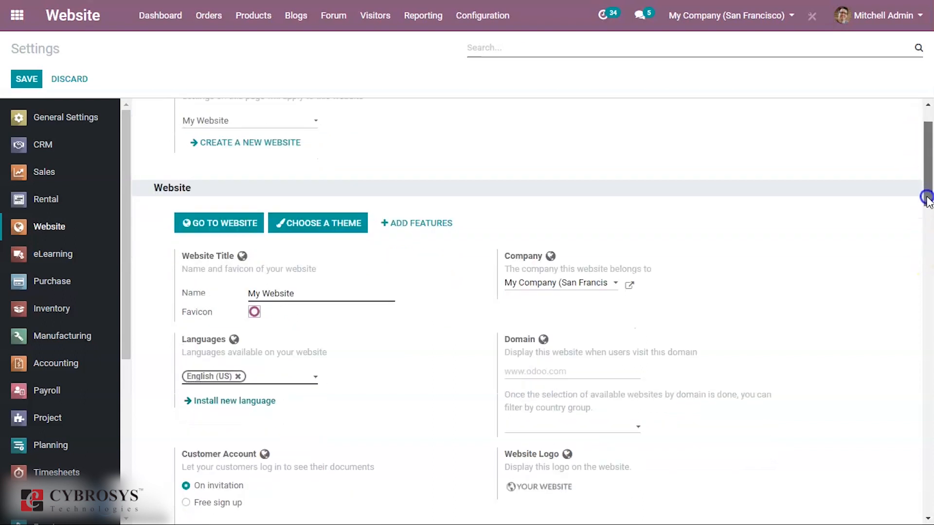
pyautogui.scroll(-3)
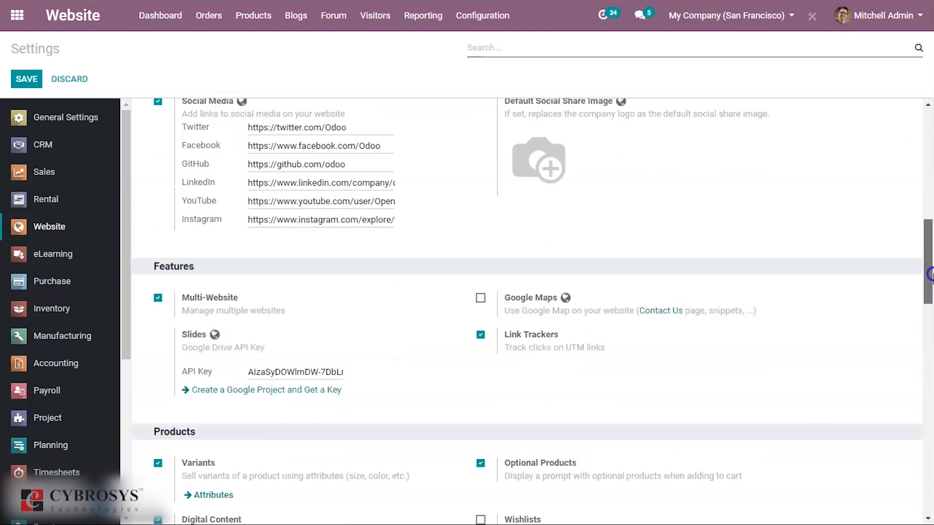
pyautogui.scroll(-3)
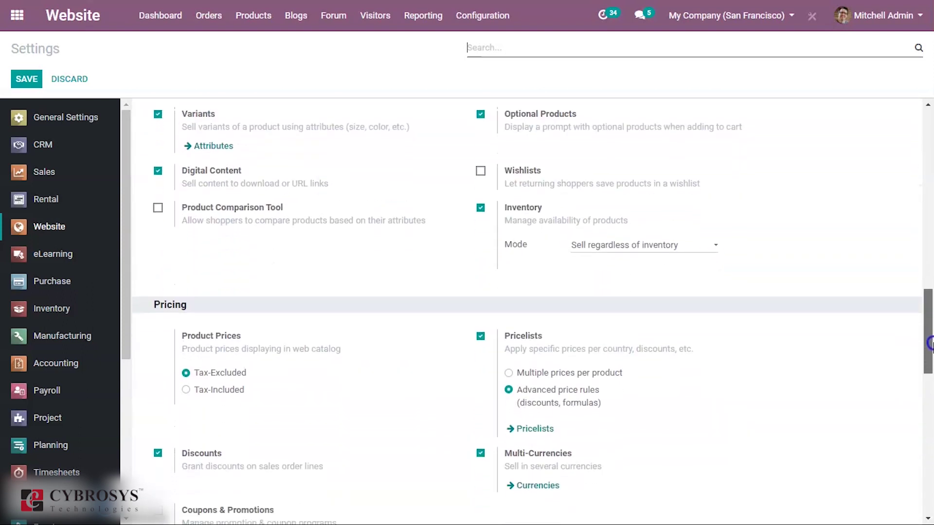
pyautogui.scroll(3)
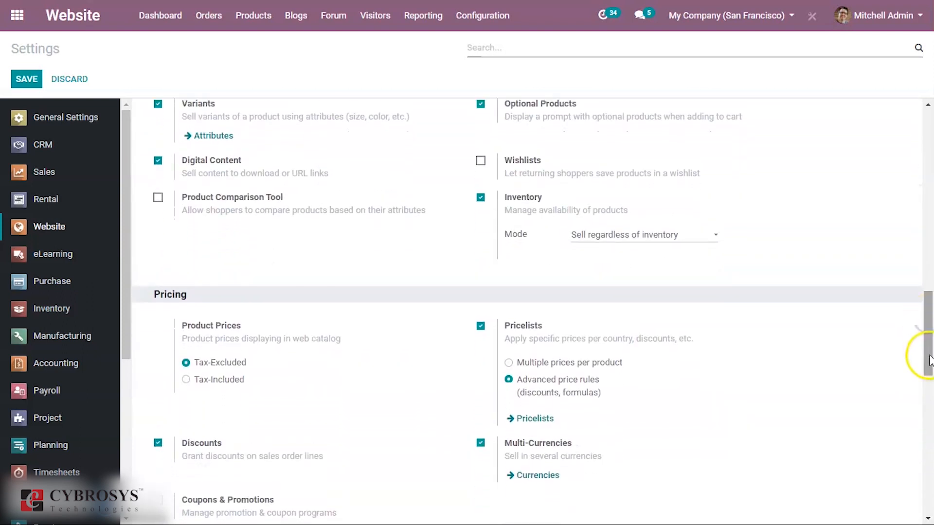
pyautogui.scroll(-3)
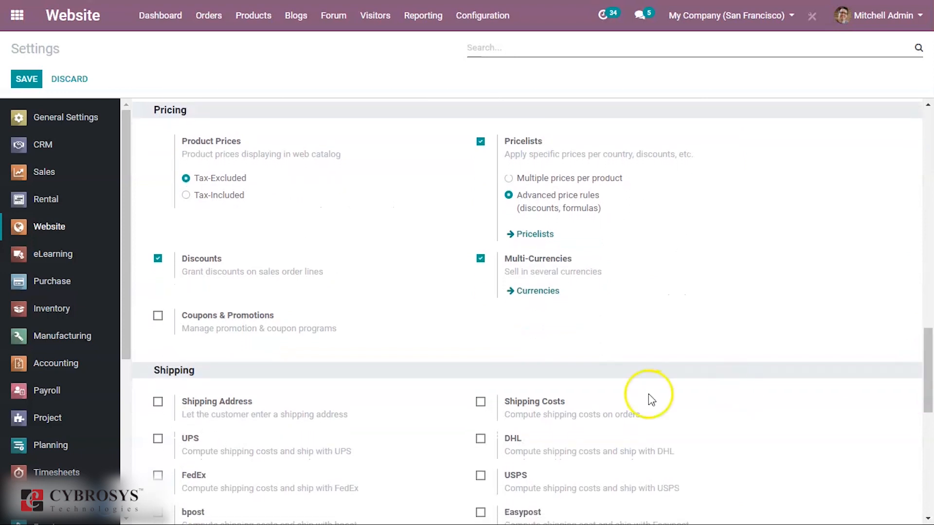
pyautogui.moveTo(253, 423)
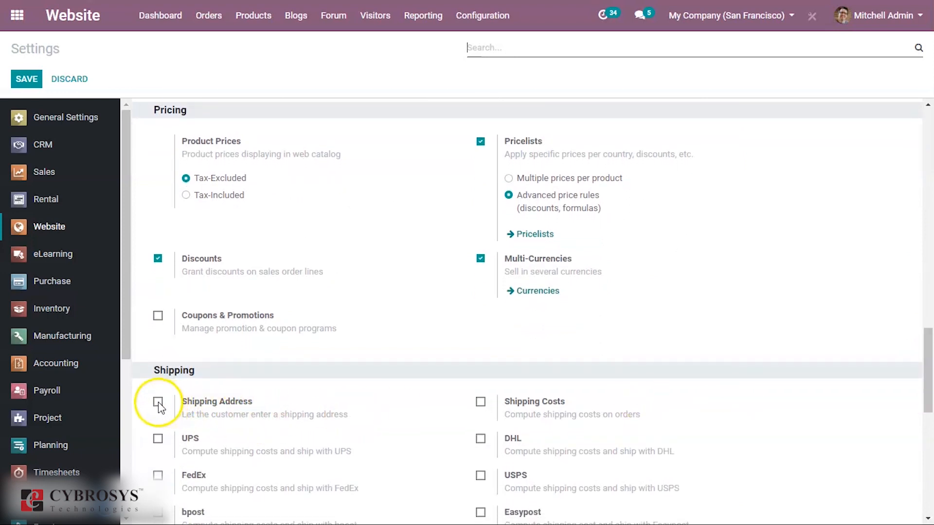
pyautogui.click(158, 402)
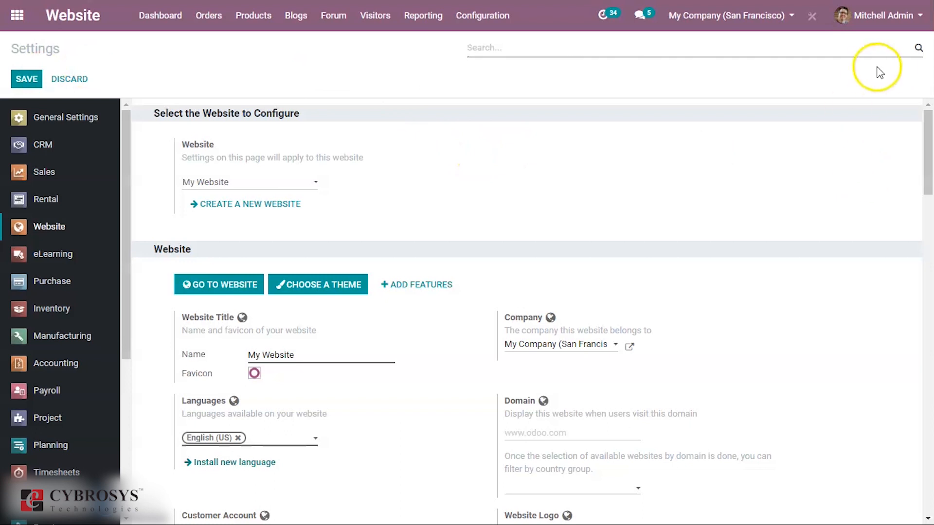
# Log out of the administrator account and sign in with the 'portal' user credentials
pyautogui.click(878, 15)
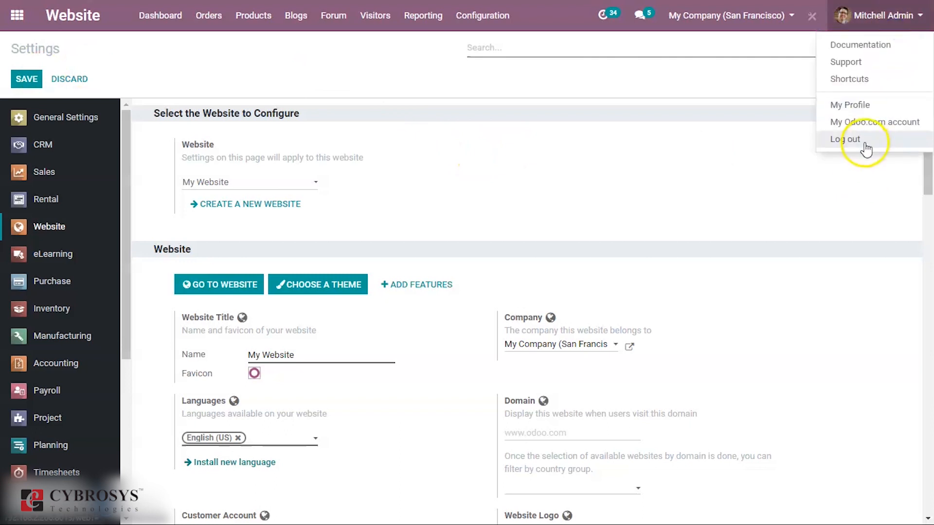
pyautogui.click(845, 140)
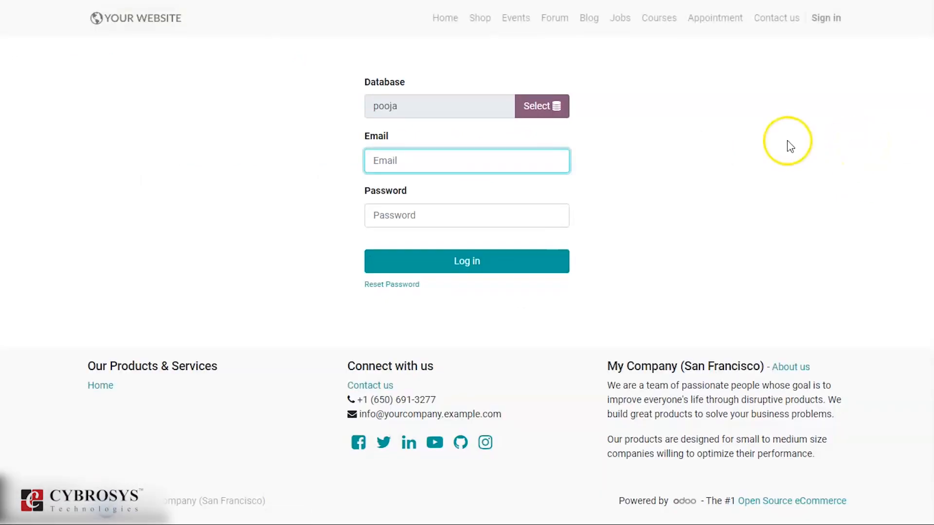
pyautogui.write('portal')
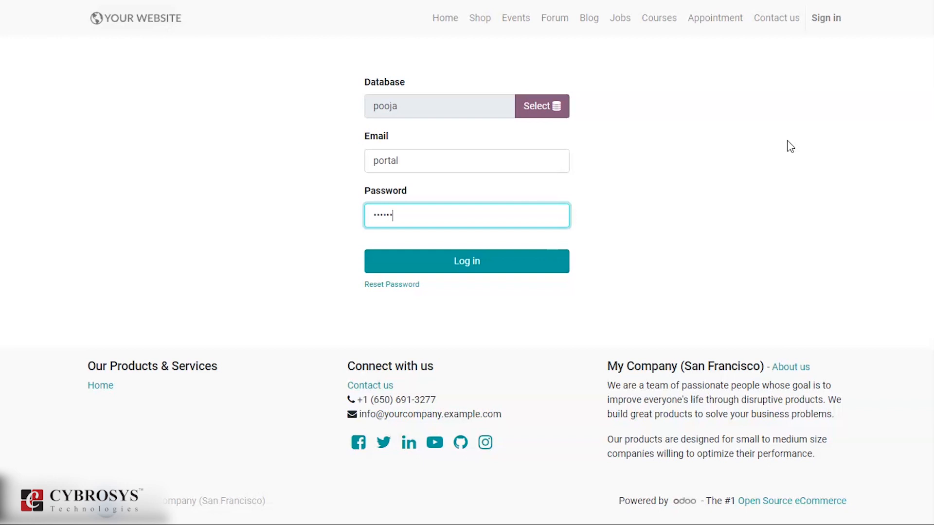
pyautogui.click(466, 261)
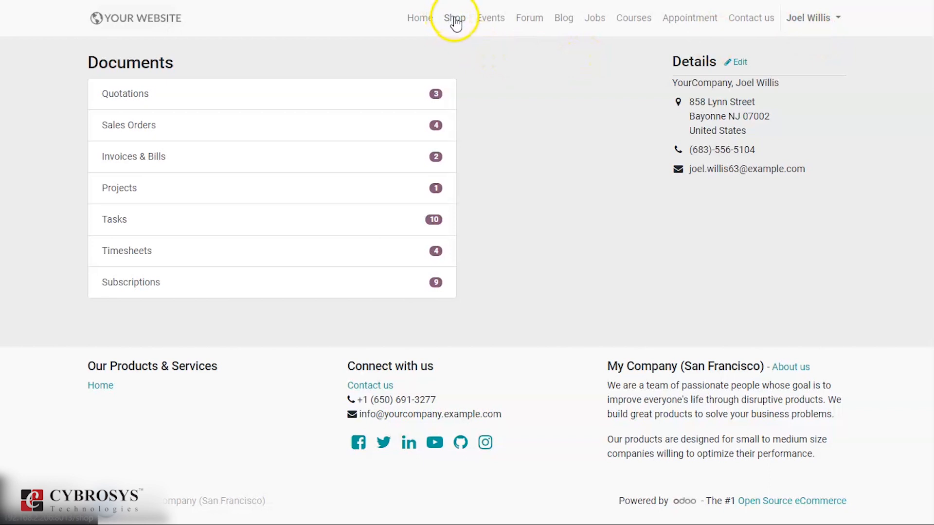
# In the shop, select the Cable Management Box and raise its quantity to 2
pyautogui.click(453, 17)
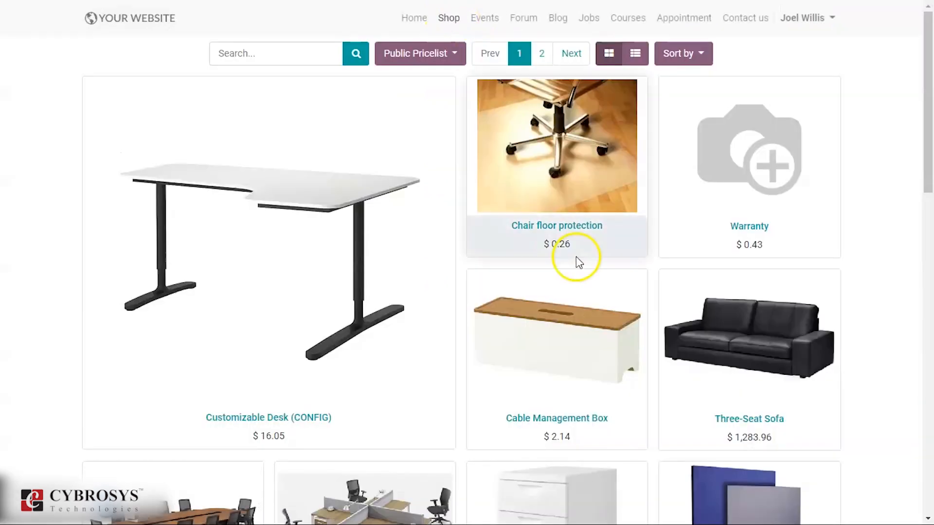
pyautogui.moveTo(601, 339)
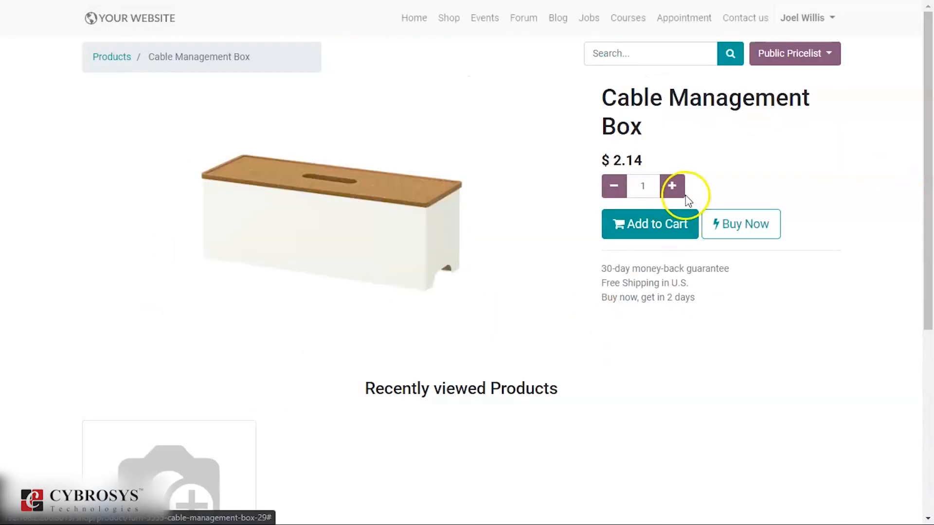
pyautogui.click(672, 186)
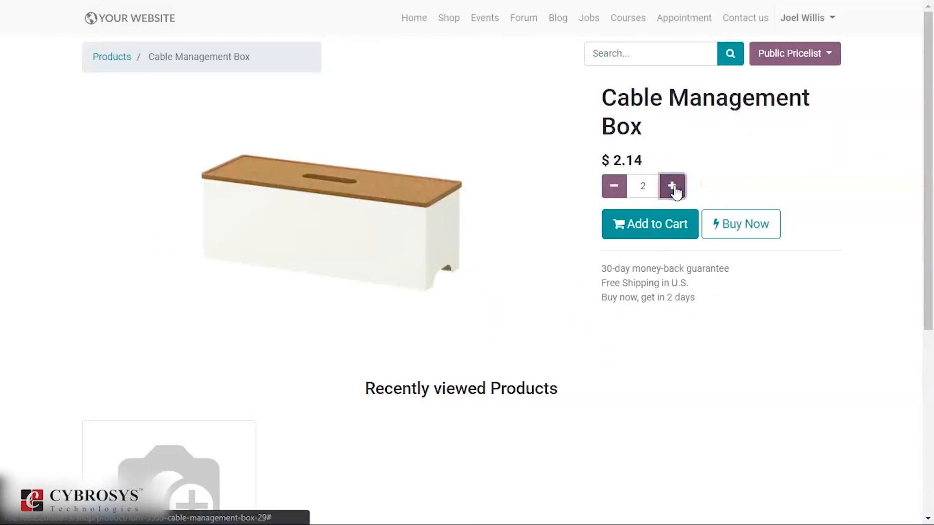
pyautogui.moveTo(649, 226)
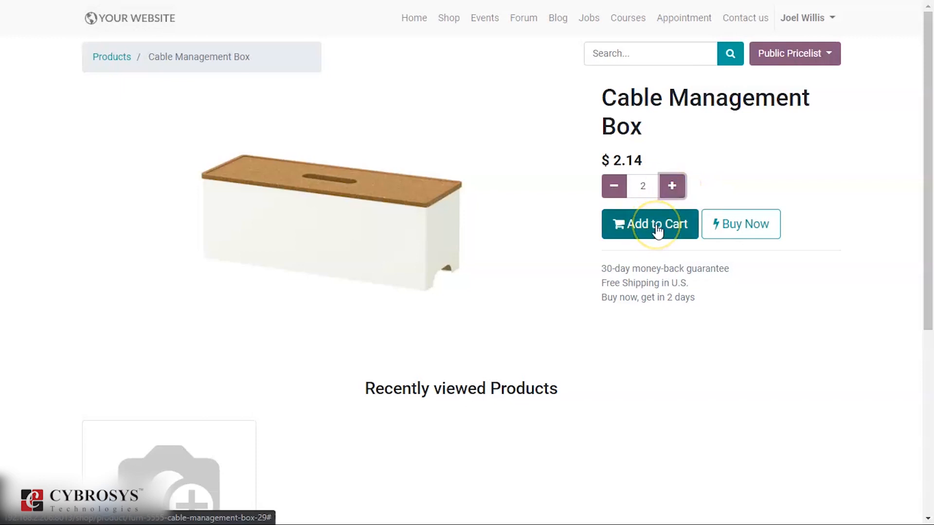
pyautogui.moveTo(740, 224)
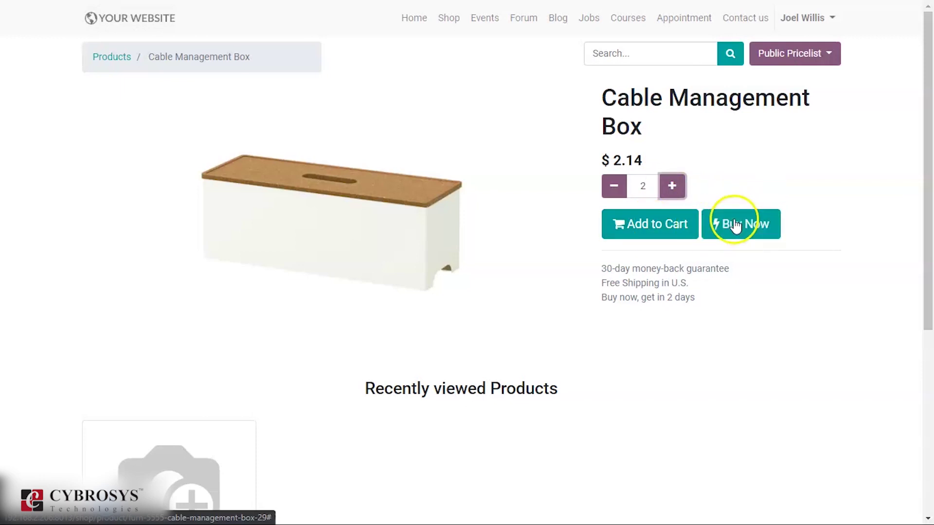
# Proceed to Confirm Order, then use Edit next to Billing & Shipping to return to the Address step
pyautogui.click(741, 224)
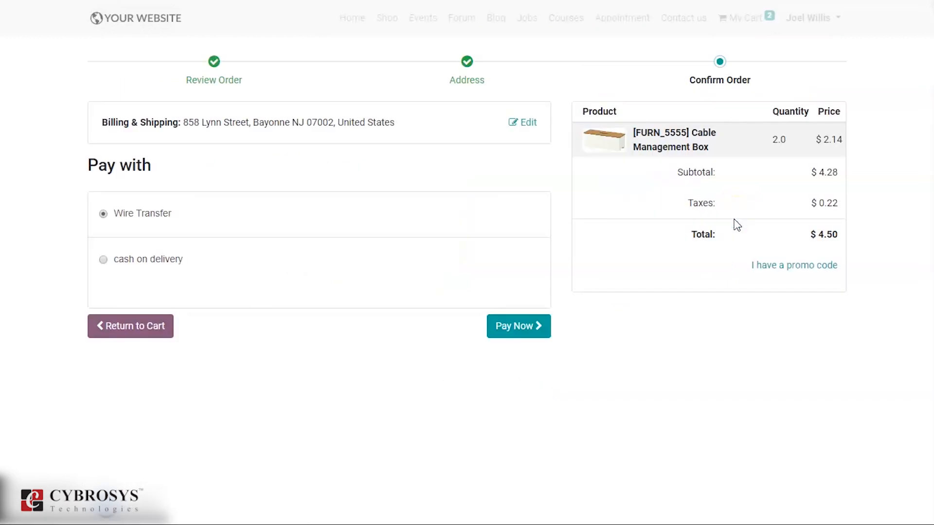
pyautogui.moveTo(562, 228)
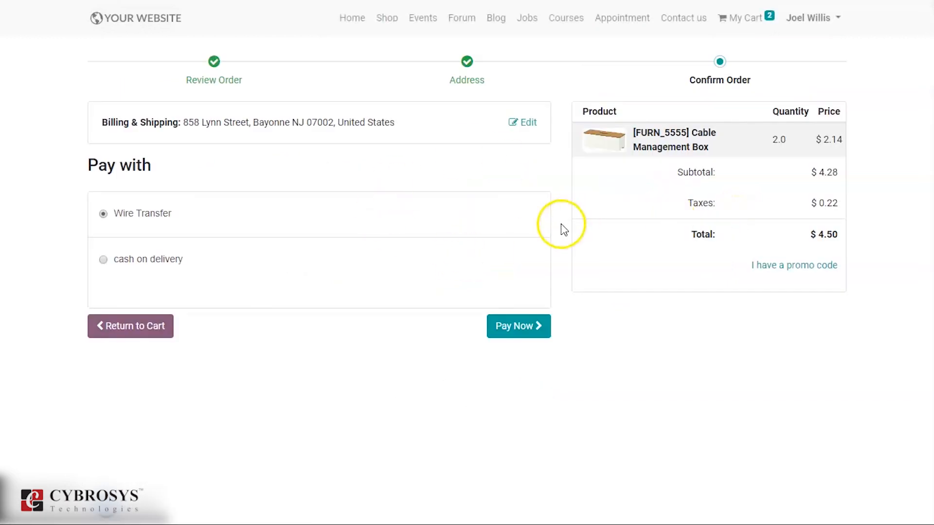
pyautogui.moveTo(423, 176)
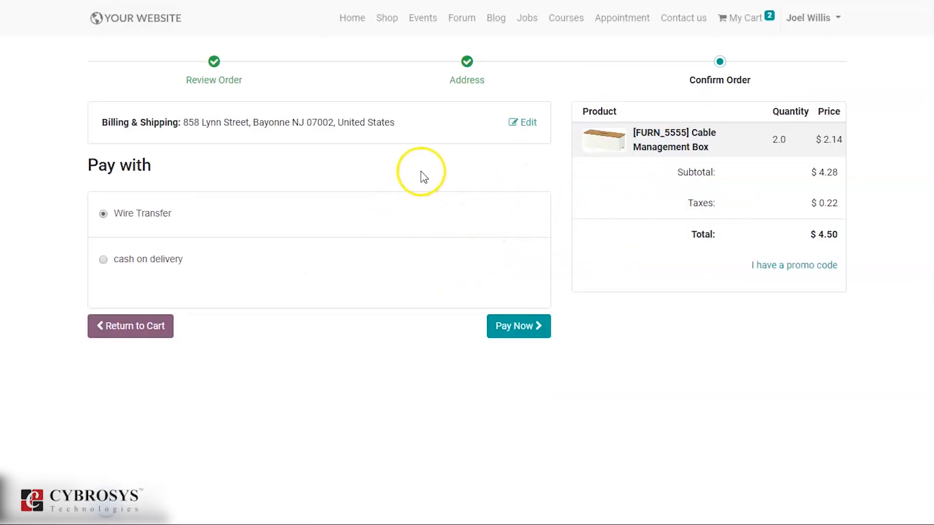
pyautogui.moveTo(159, 138)
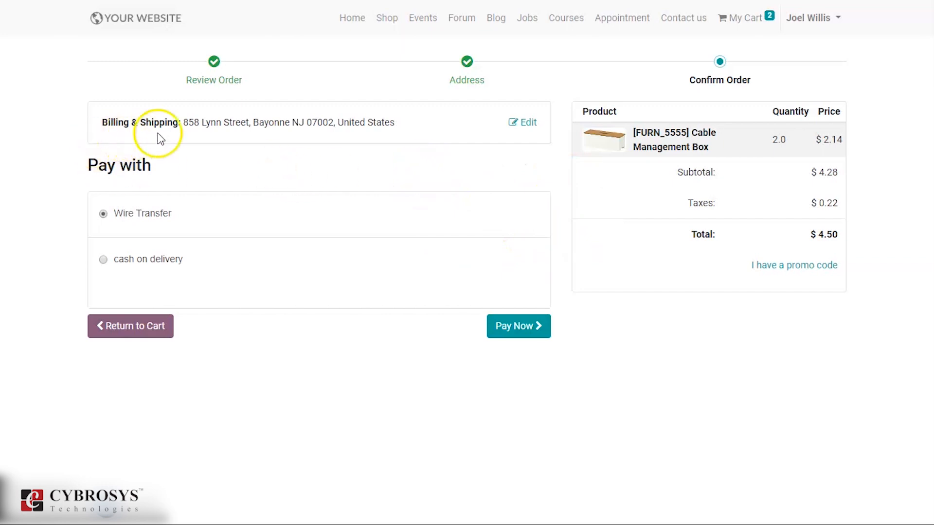
pyautogui.moveTo(526, 126)
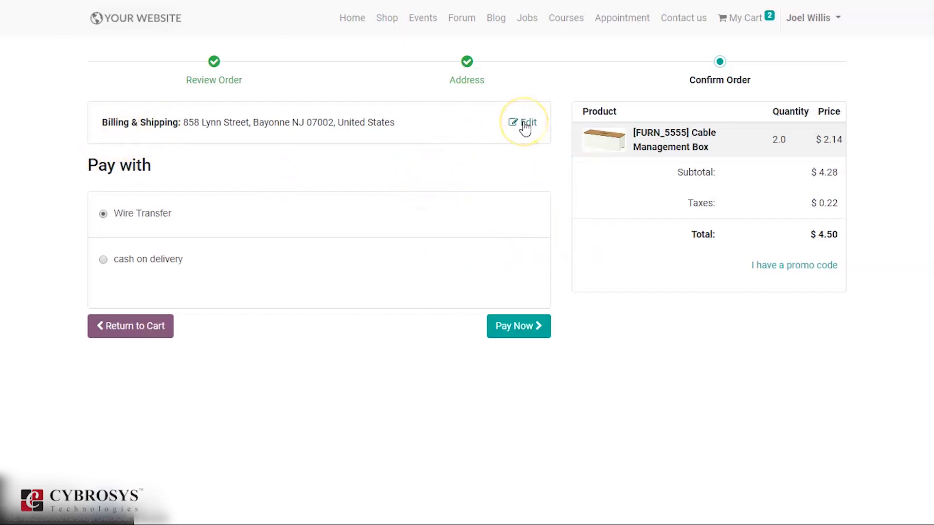
pyautogui.click(529, 122)
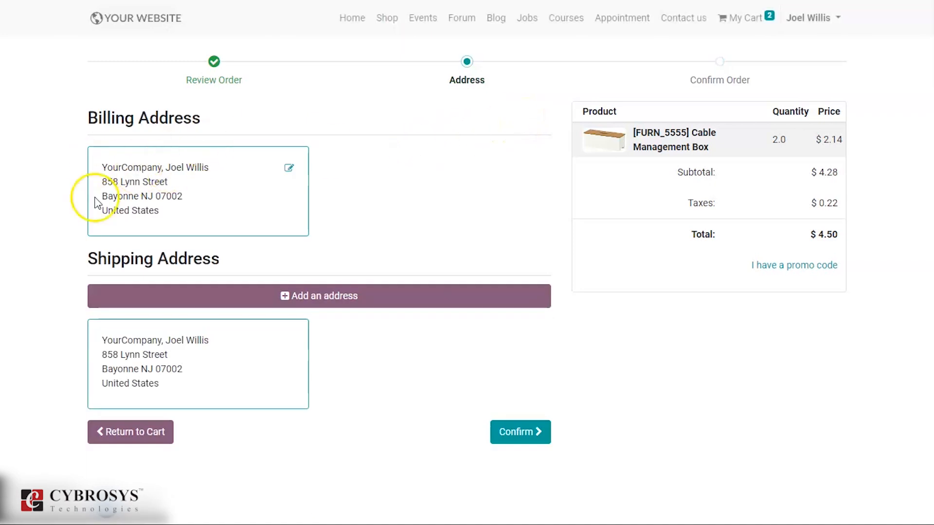
pyautogui.moveTo(188, 328)
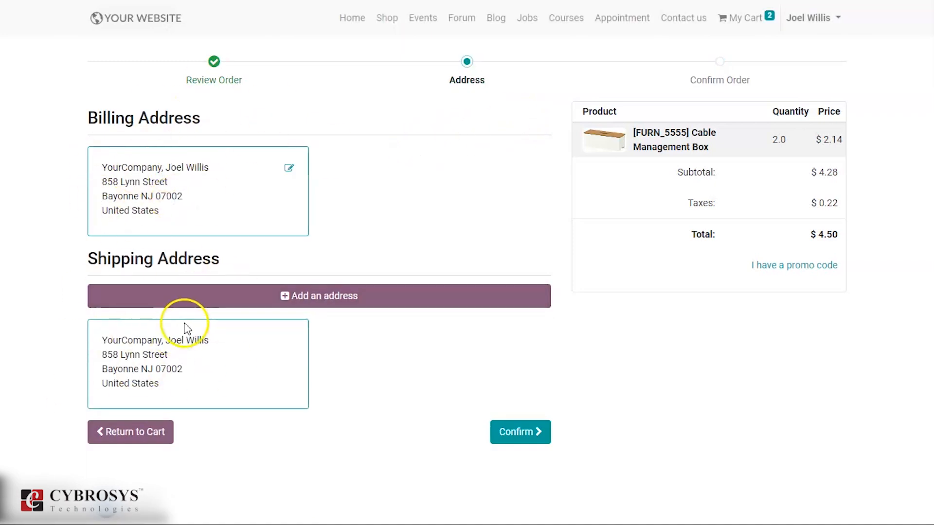
pyautogui.moveTo(319, 296)
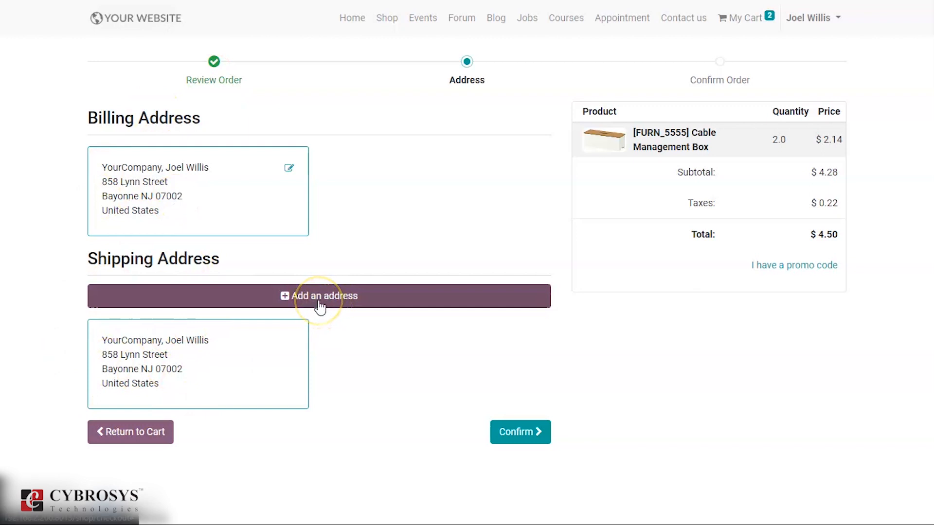
# Start a new shipping address with name joel willis and phone 854672316
pyautogui.click(319, 296)
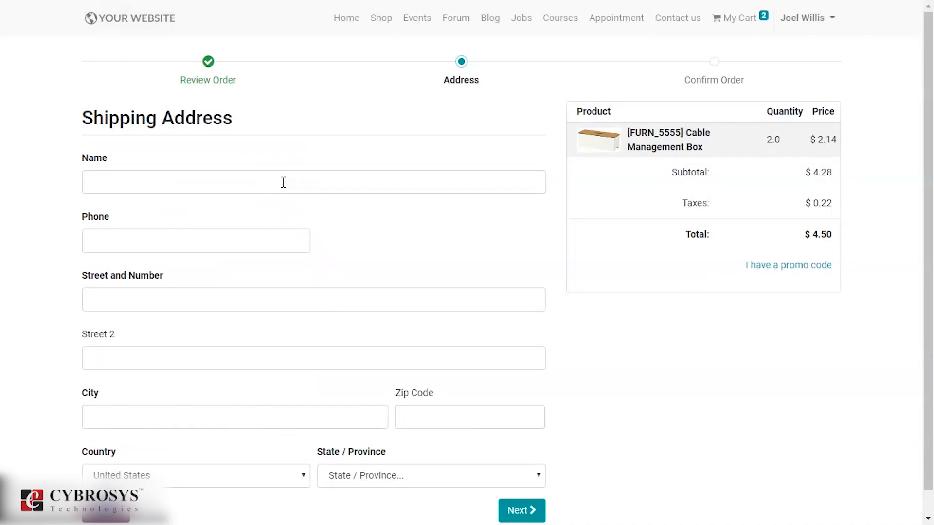
pyautogui.click(283, 182)
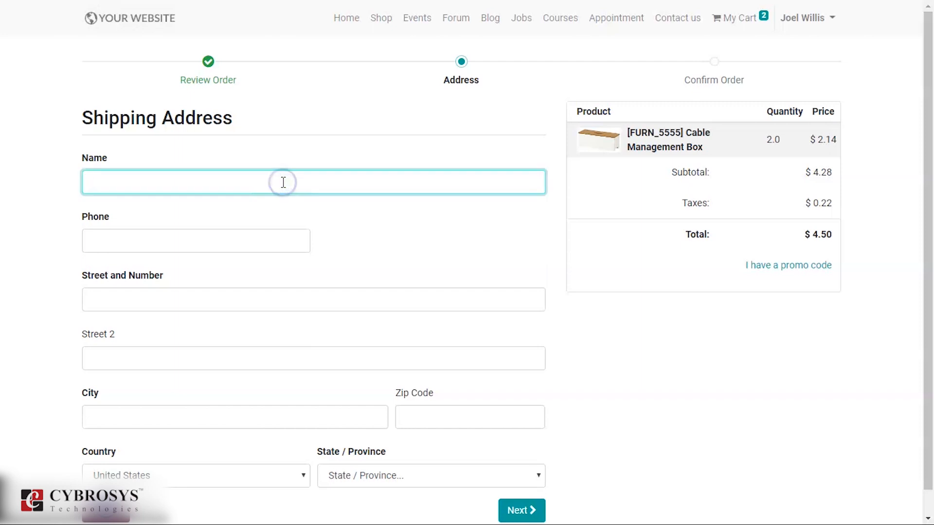
pyautogui.write('joel')
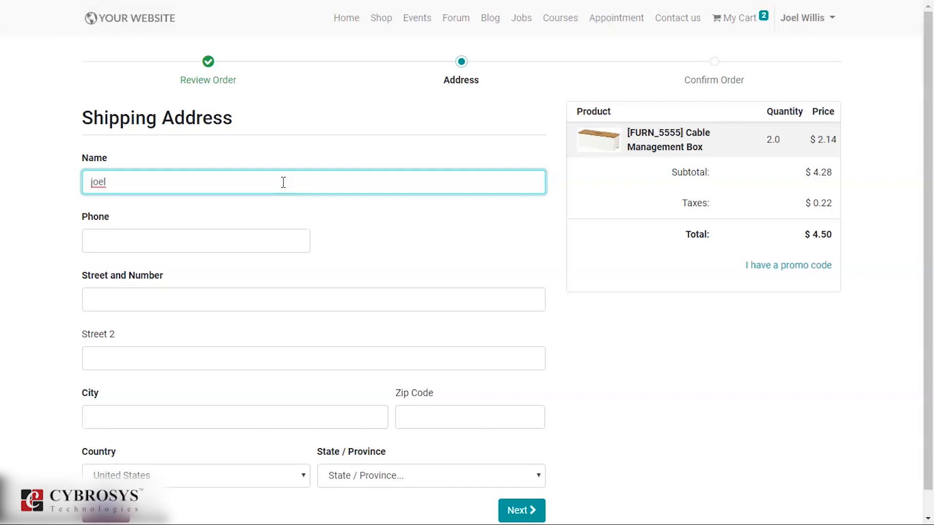
pyautogui.write('wi')
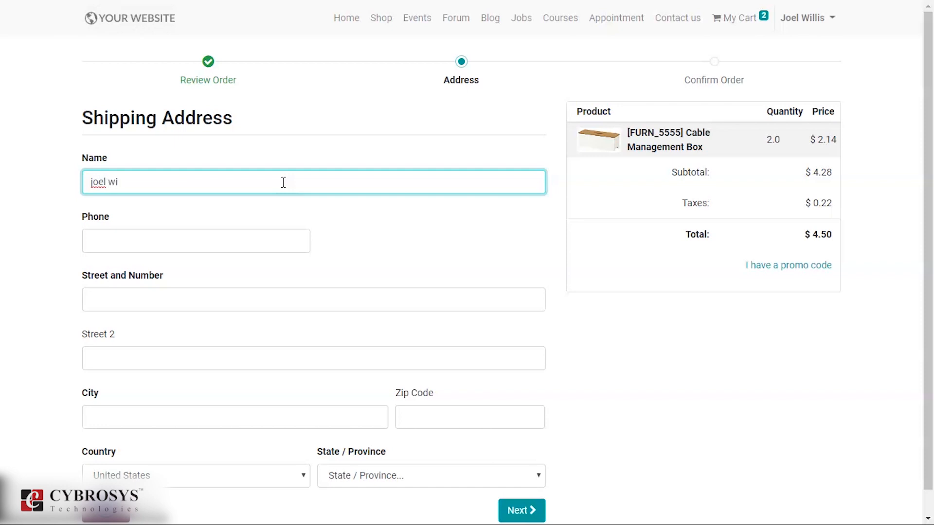
pyautogui.write('llis')
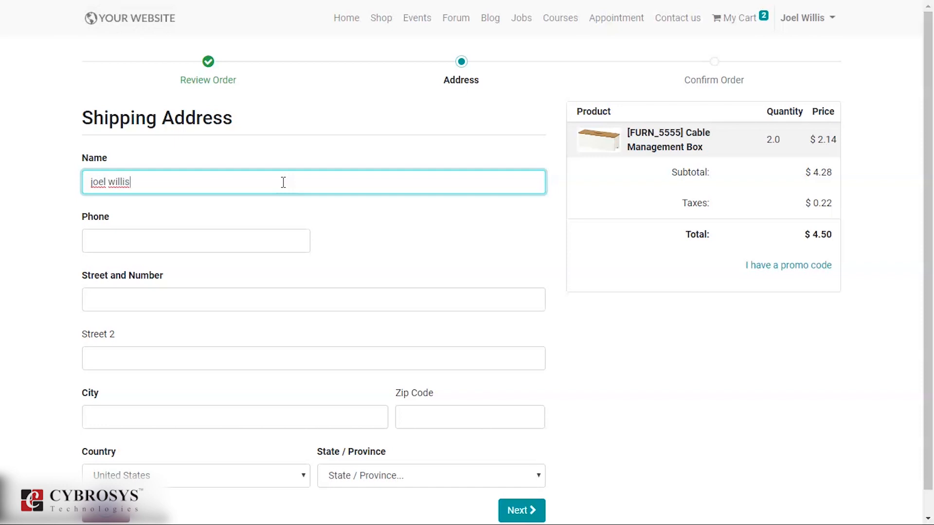
pyautogui.click(196, 240)
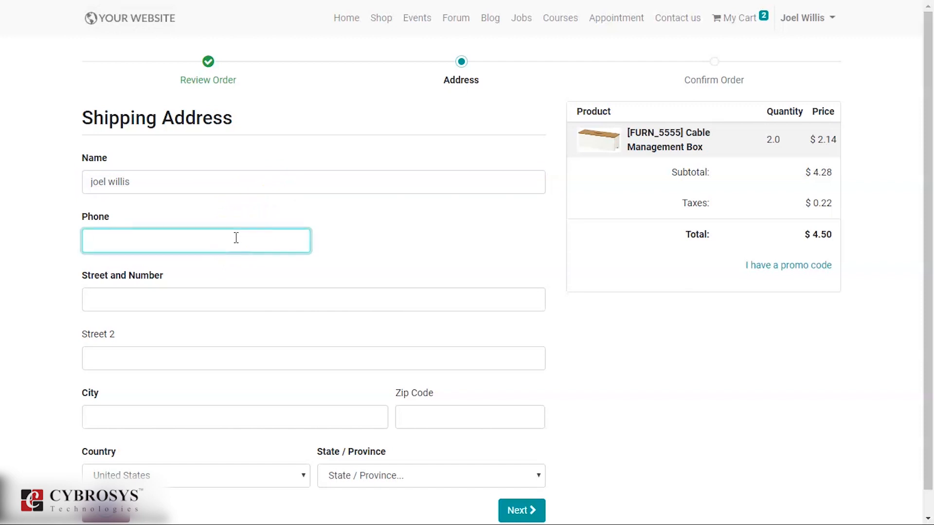
pyautogui.write('8546')
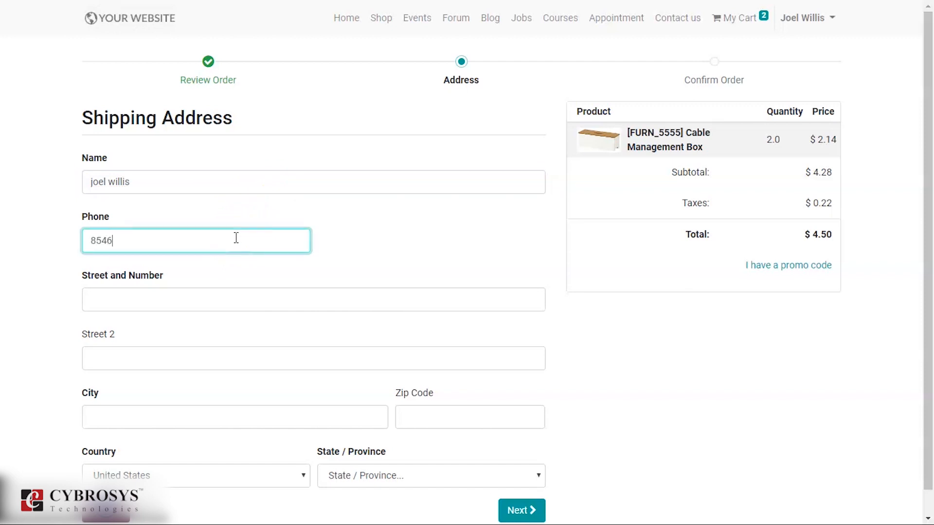
pyautogui.write('72316')
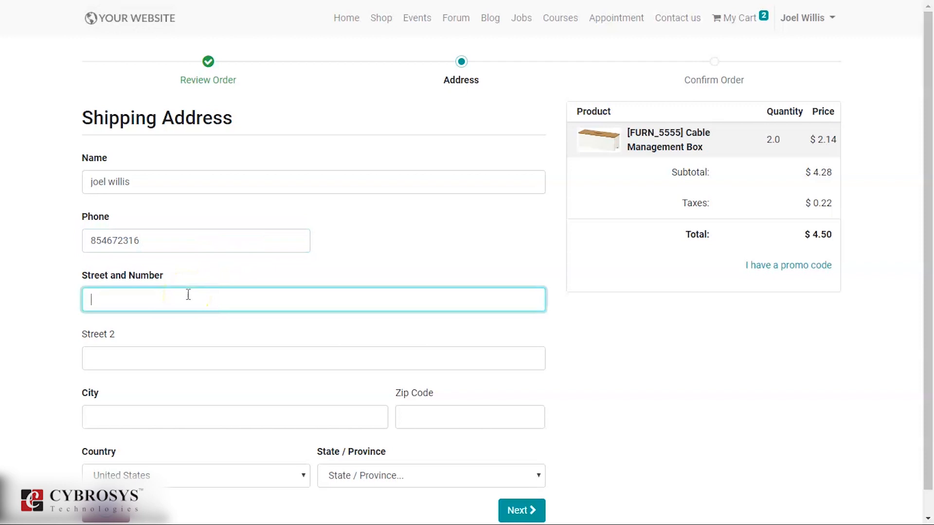
# Fill street and city as california, choose state California, and submit the address with Next
pyautogui.write('c')
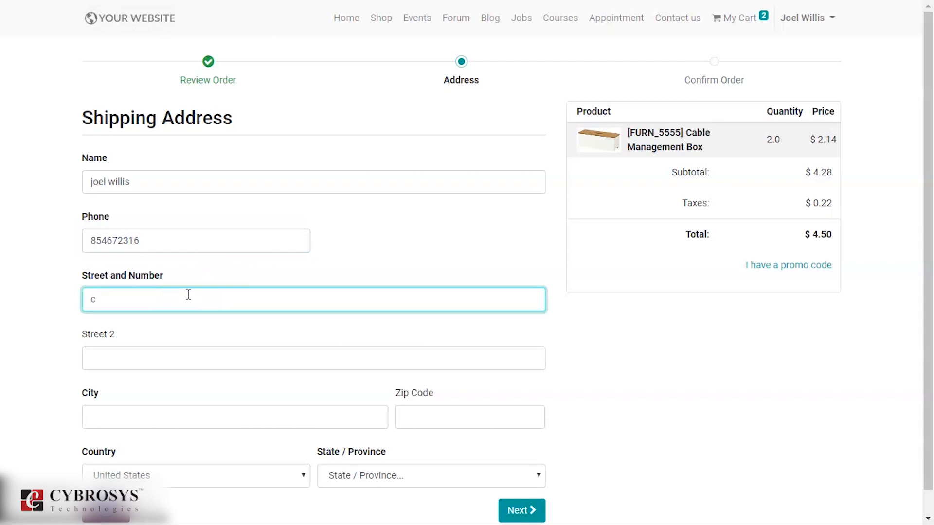
pyautogui.write('alifor')
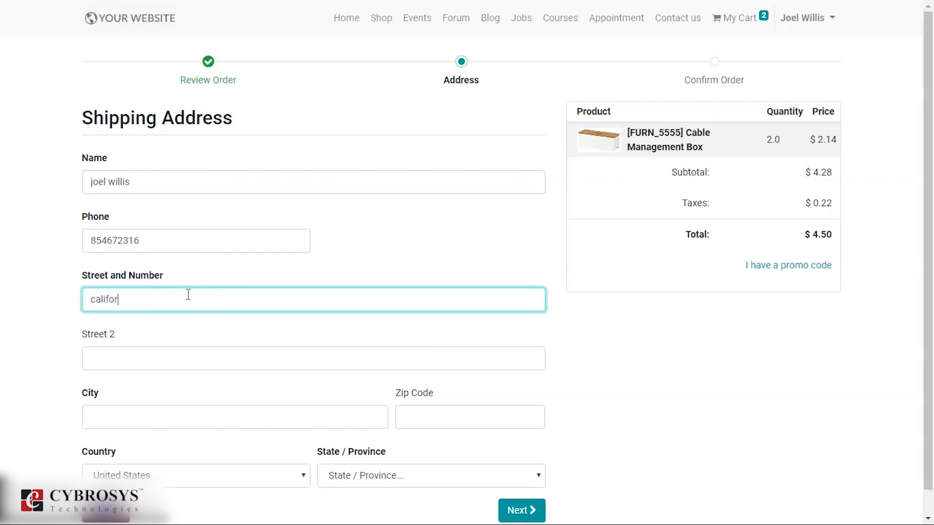
pyautogui.write('nia')
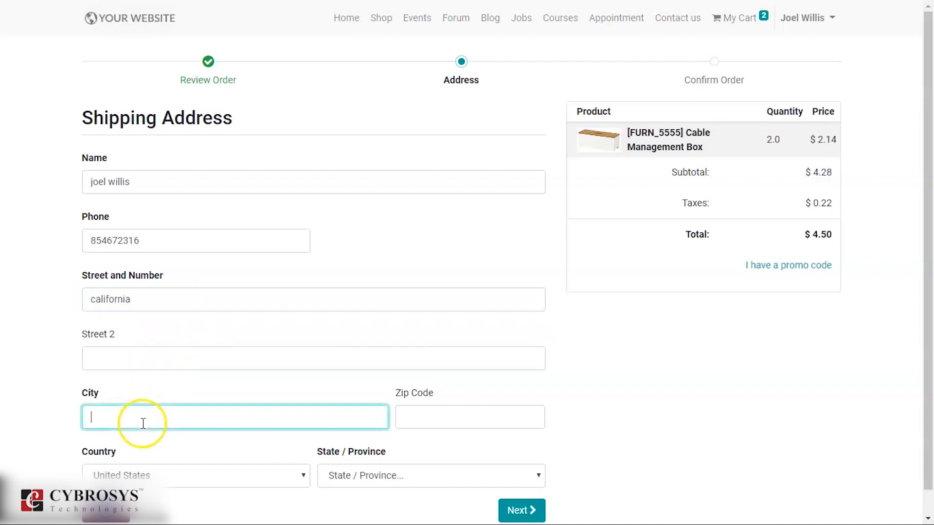
pyautogui.write('california')
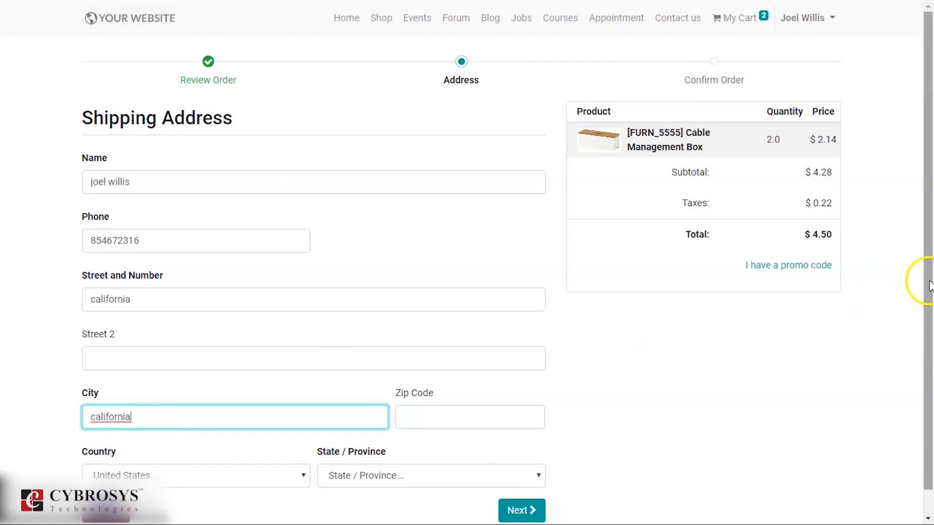
pyautogui.scroll(-3)
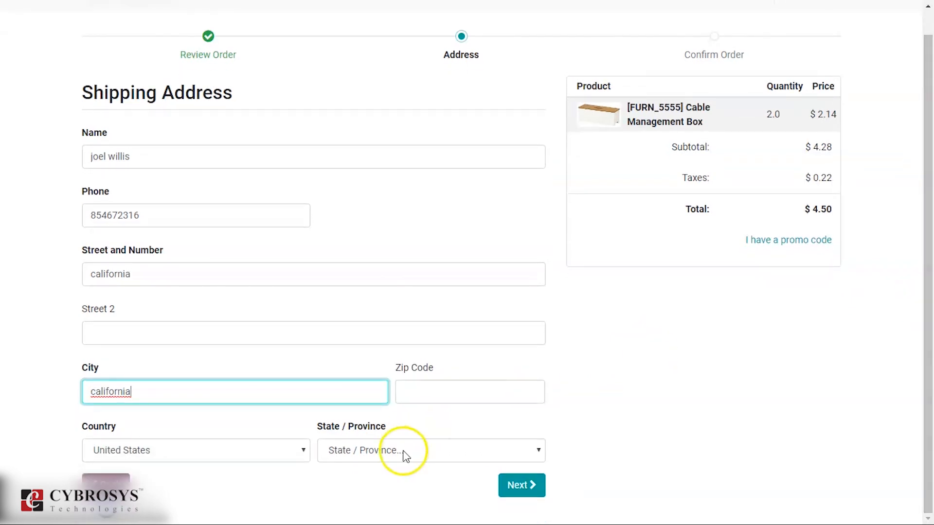
pyautogui.click(429, 450)
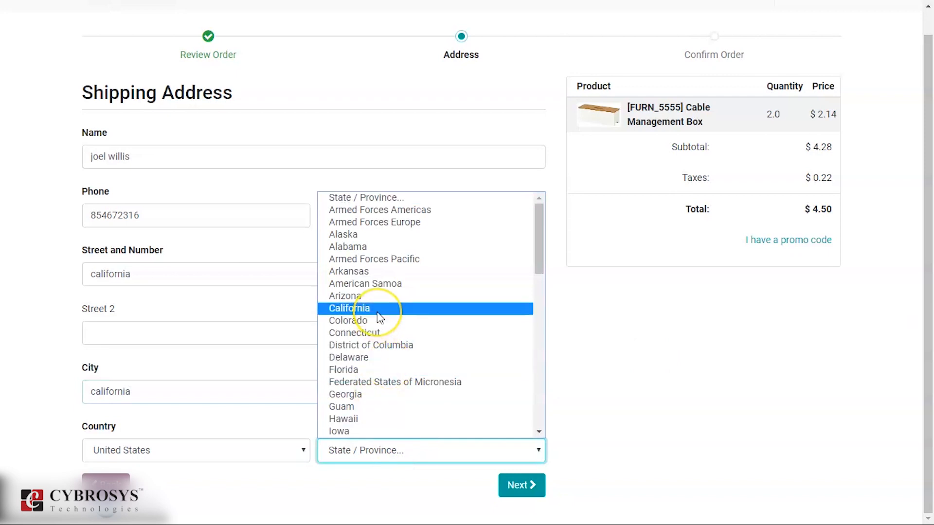
pyautogui.click(350, 308)
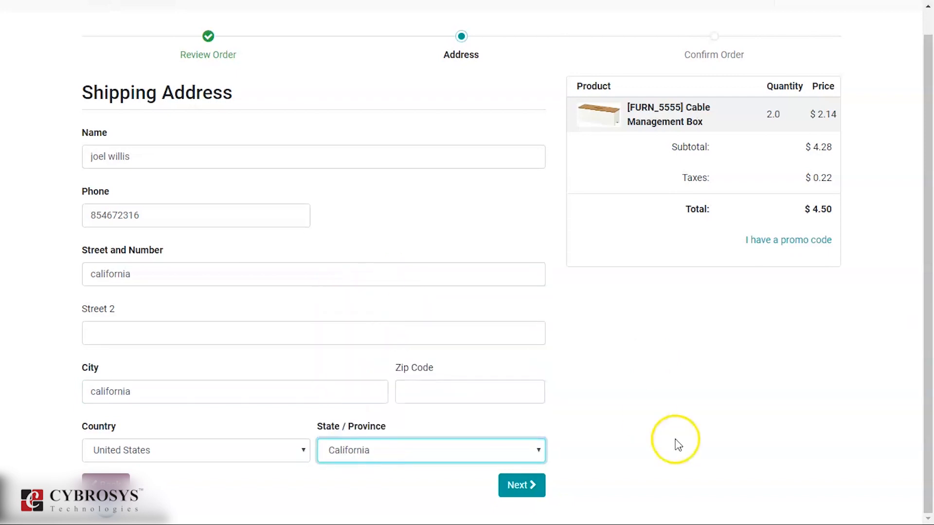
pyautogui.click(516, 485)
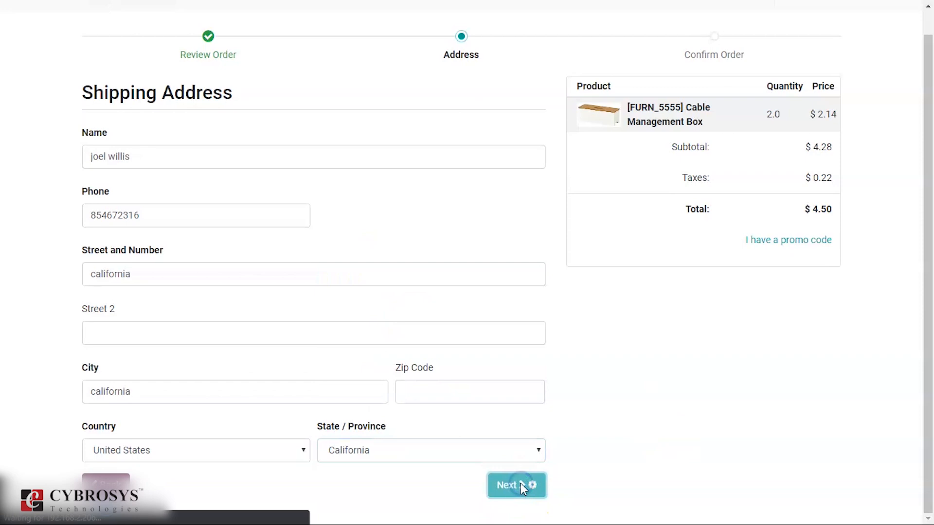
# On Confirm Order, choose cash on delivery and submit payment with Pay Now
pyautogui.click(515, 485)
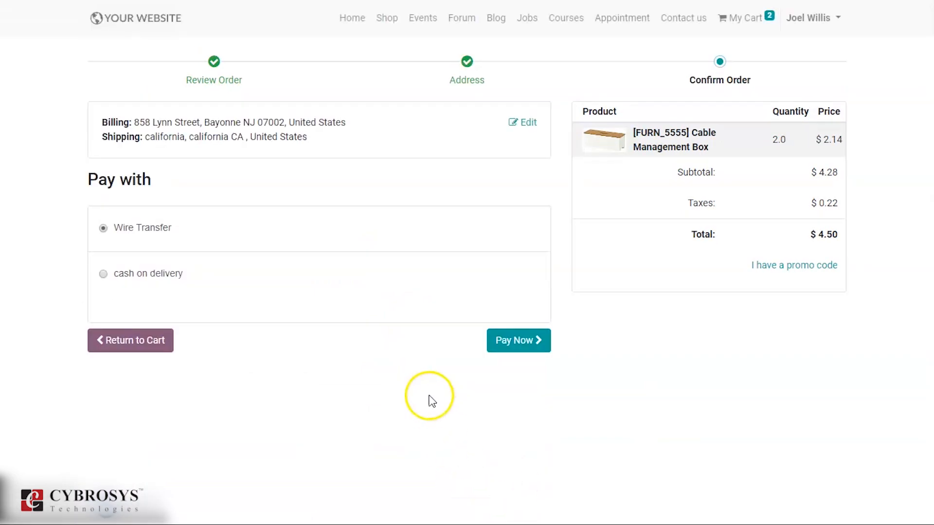
pyautogui.moveTo(156, 288)
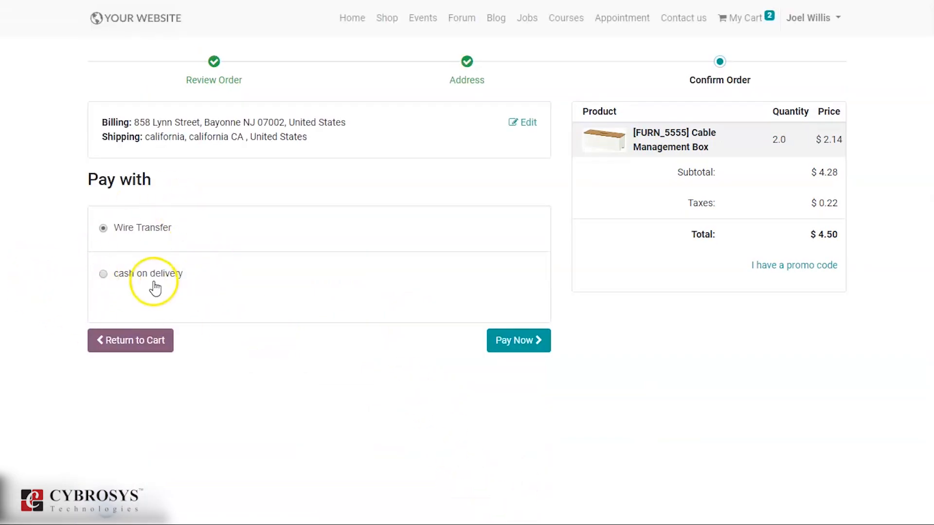
pyautogui.click(103, 273)
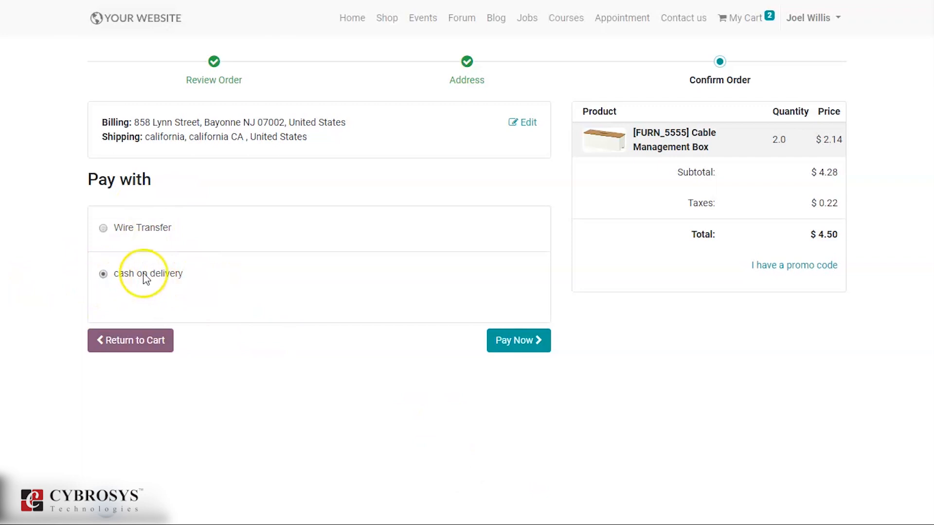
pyautogui.click(516, 341)
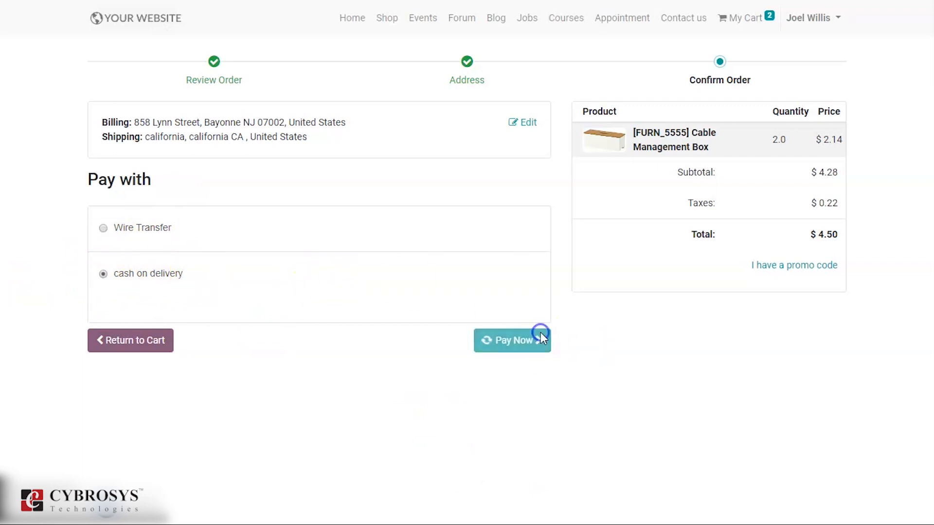
# Reach the order S00097 confirmation and expand the customer's account menu
pyautogui.click(511, 340)
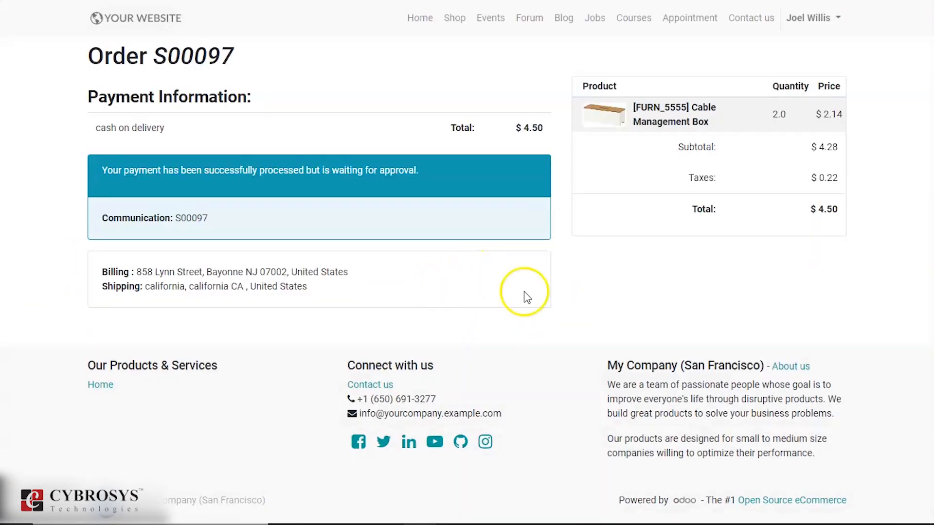
pyautogui.moveTo(250, 184)
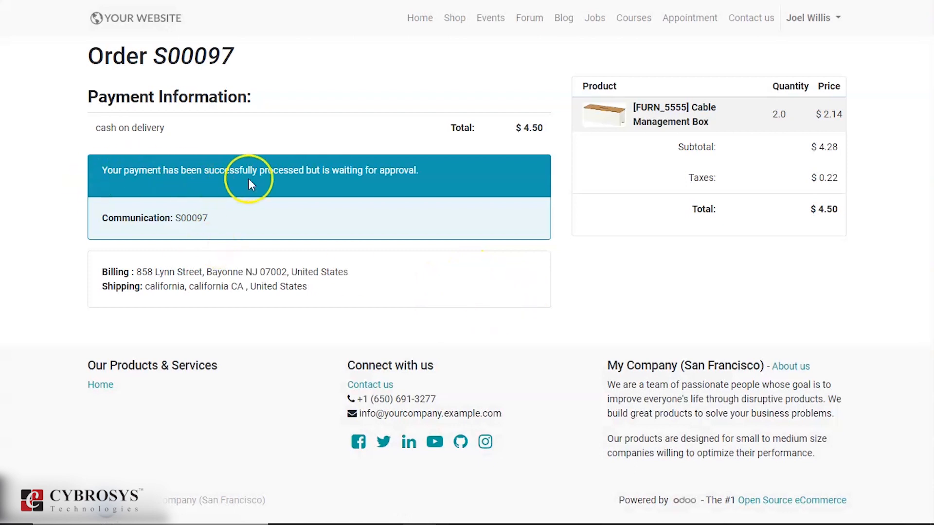
pyautogui.moveTo(497, 148)
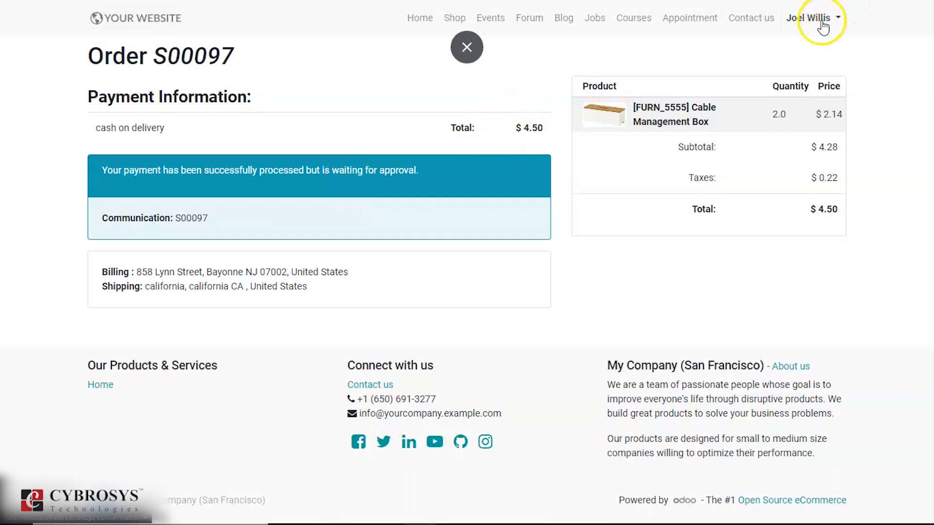
pyautogui.click(810, 17)
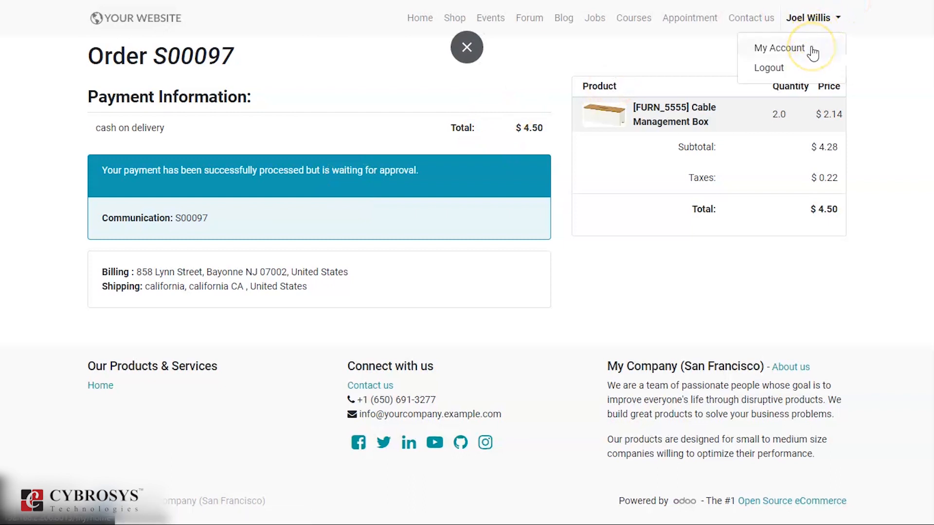
# From My Account, open quotation S00097 and review its Bayonne invoicing and california shipping addresses
pyautogui.click(779, 49)
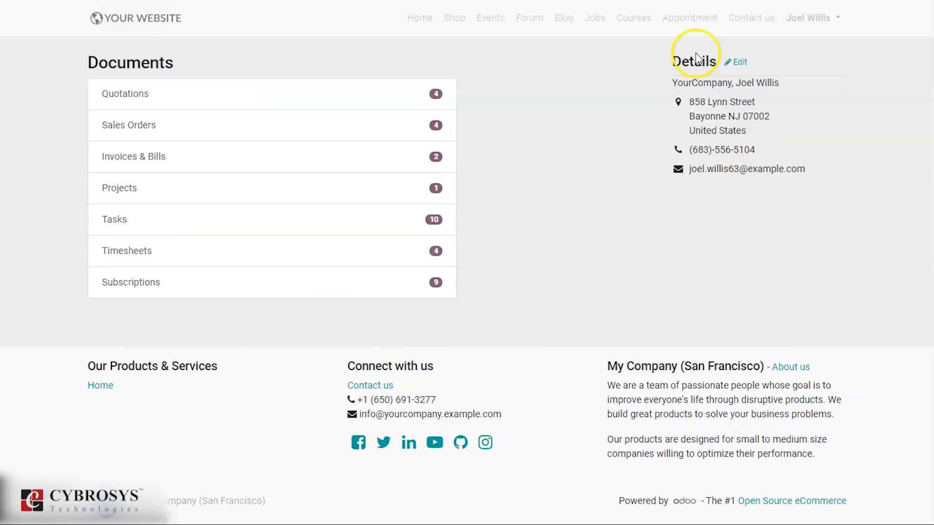
pyautogui.click(125, 94)
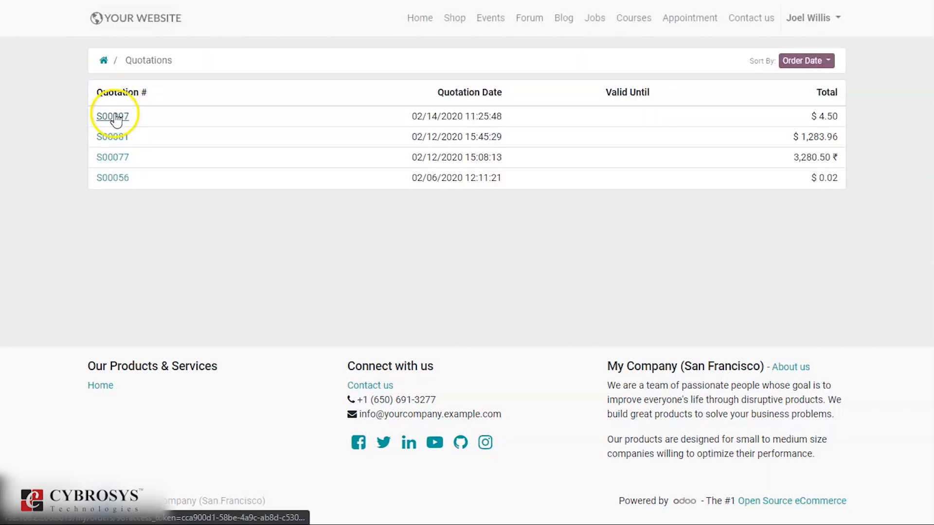
pyautogui.click(112, 116)
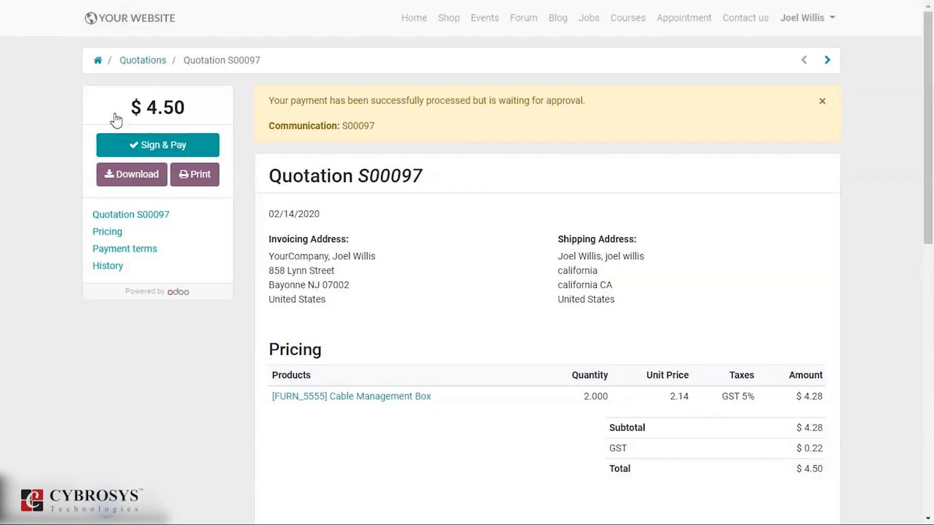
pyautogui.moveTo(922, 110)
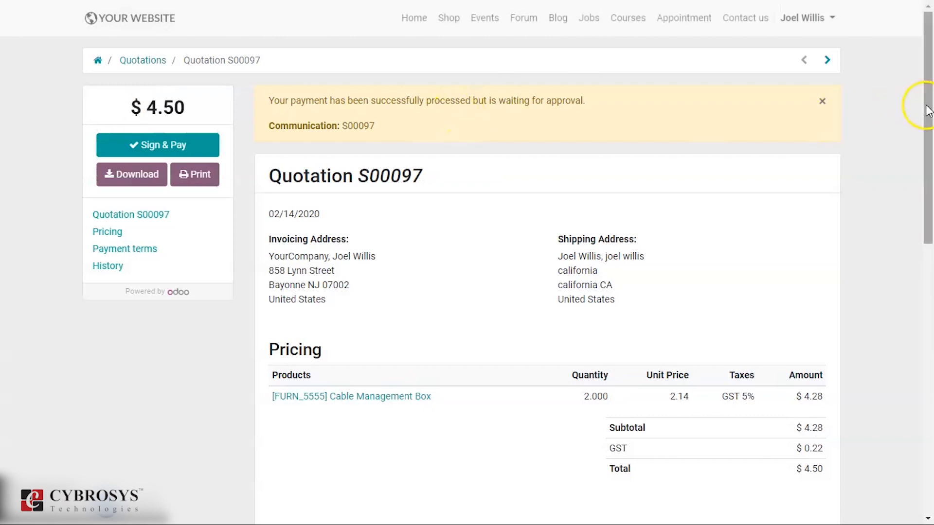
pyautogui.moveTo(927, 123)
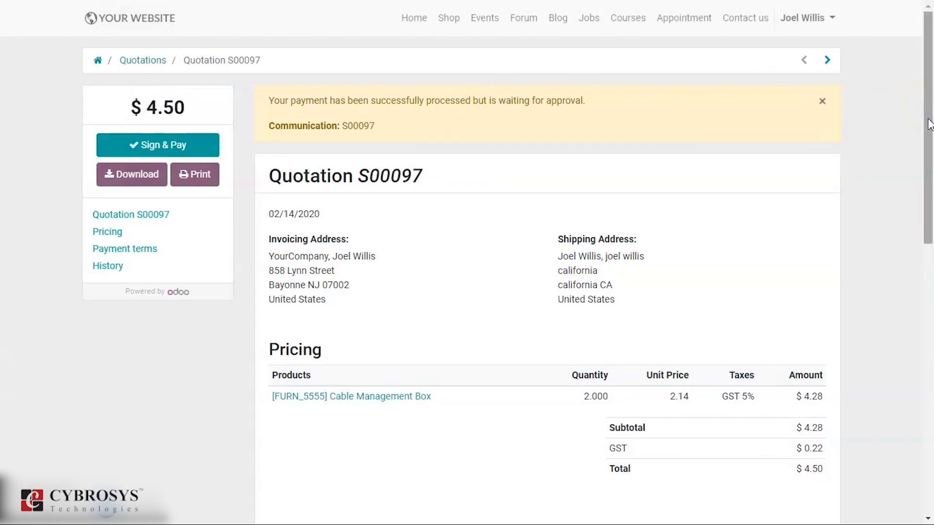
pyautogui.scroll(-3)
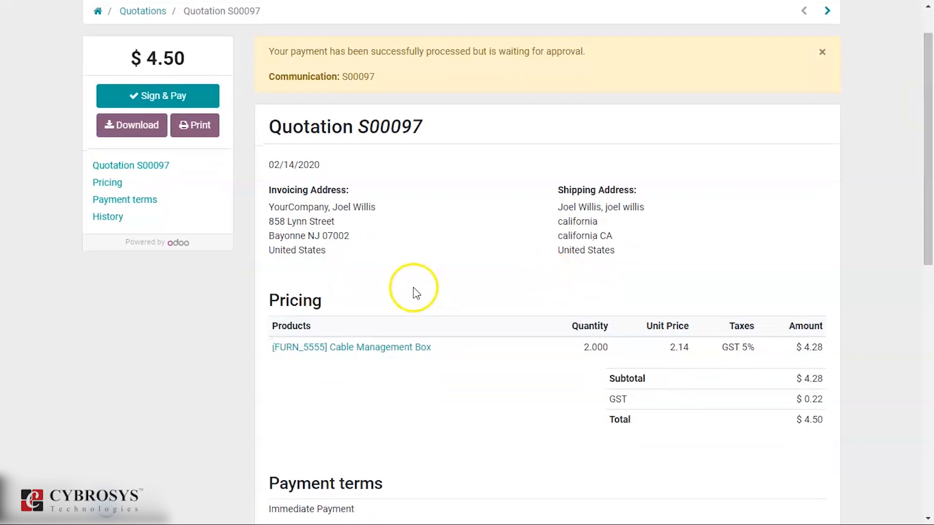
pyautogui.moveTo(520, 230)
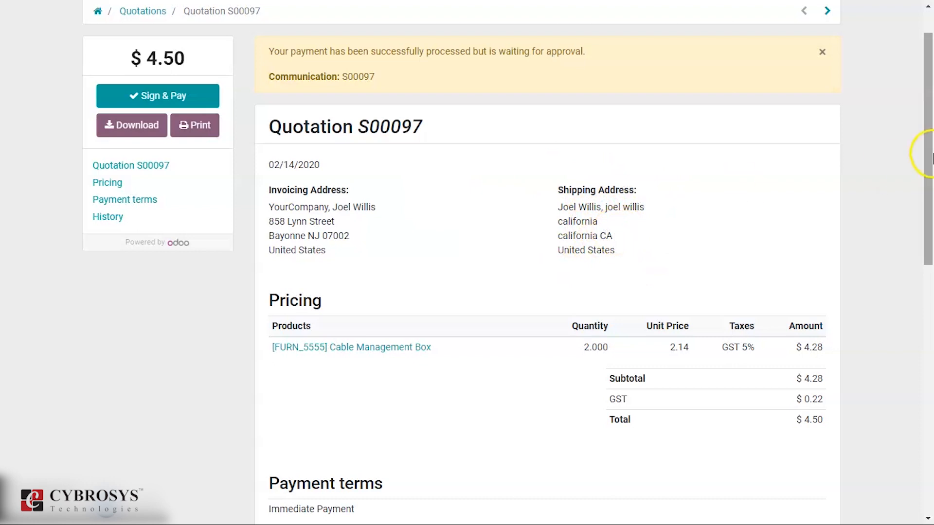
pyautogui.moveTo(926, 195)
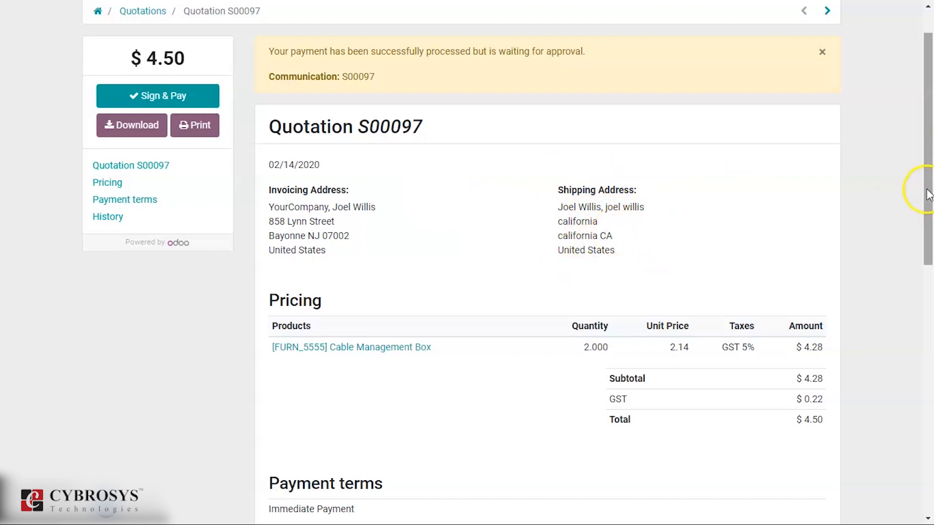
pyautogui.moveTo(927, 197)
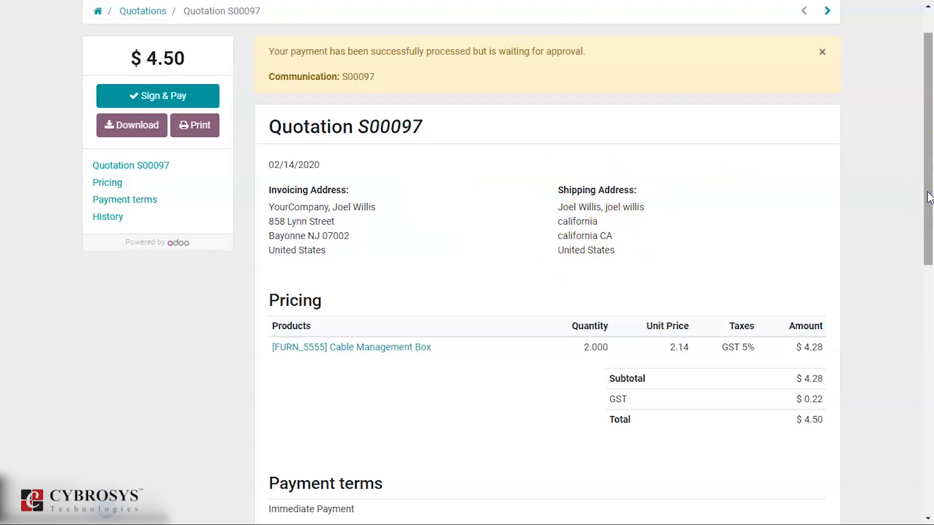
pyautogui.scroll(3)
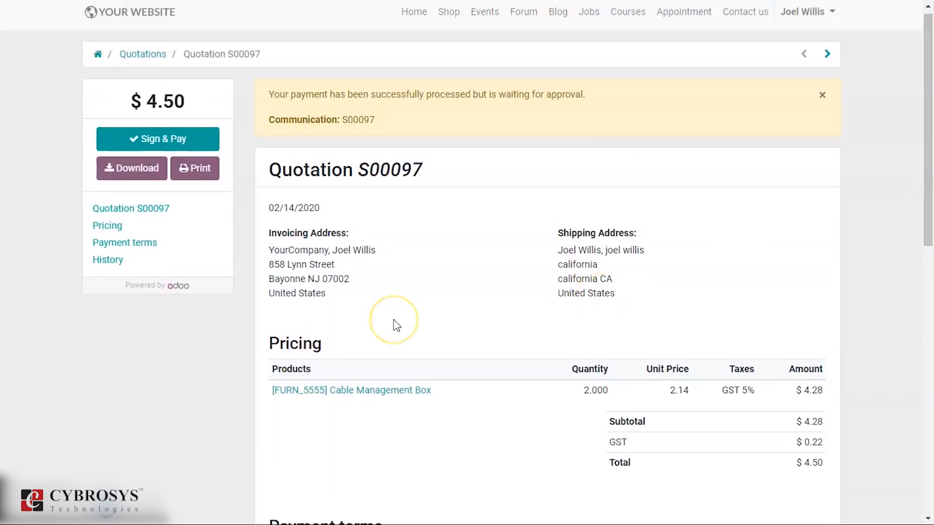
pyautogui.moveTo(396, 325)
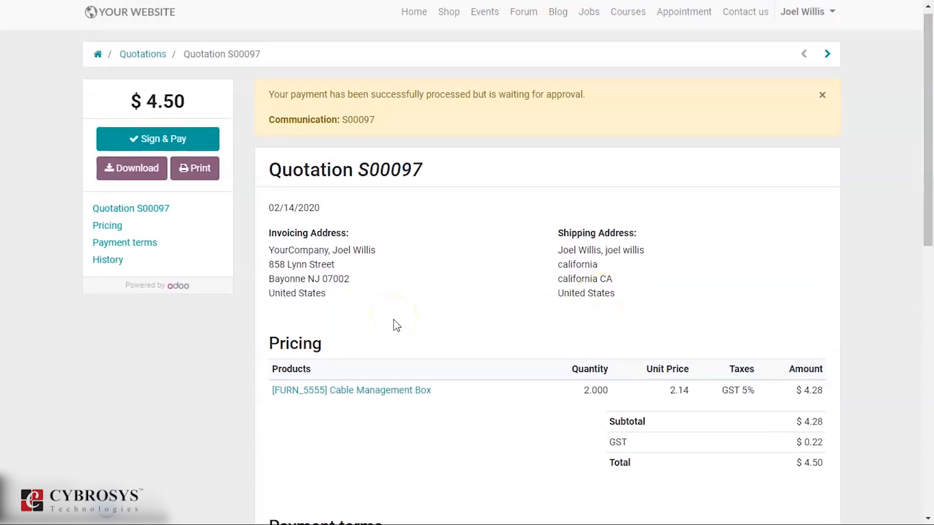